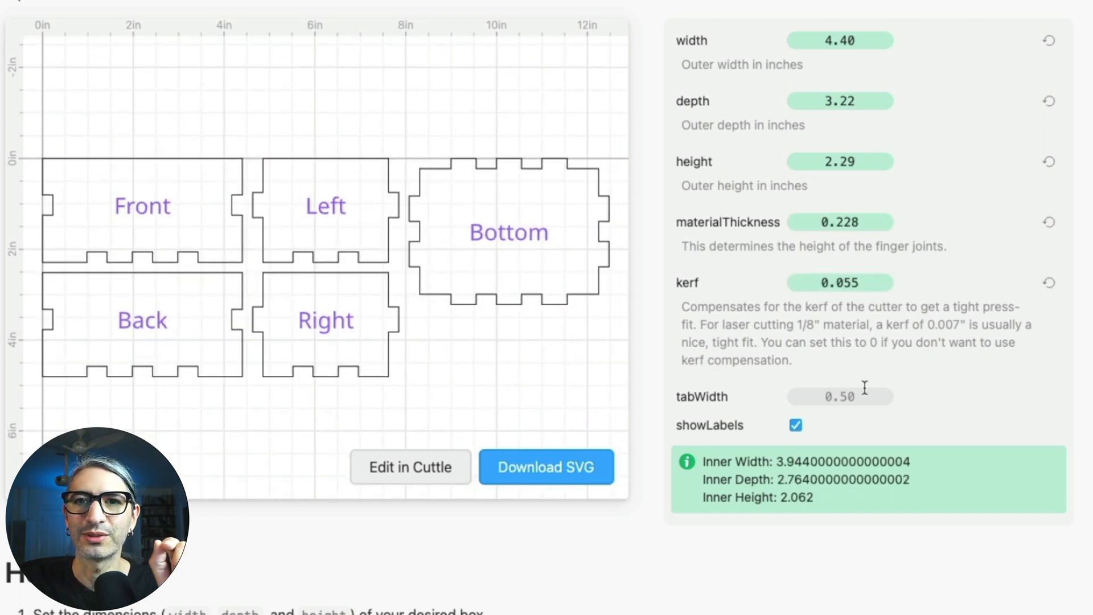
- Bring up the Customizable Templates gallery listing the finger-joint box templates
left_click(409, 467)
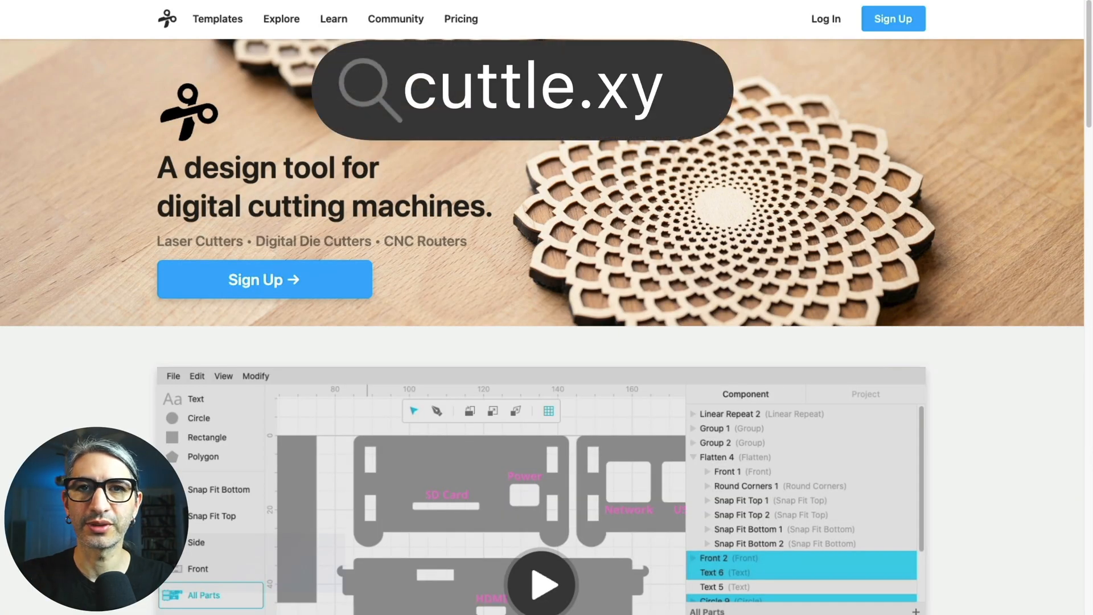
type("z")
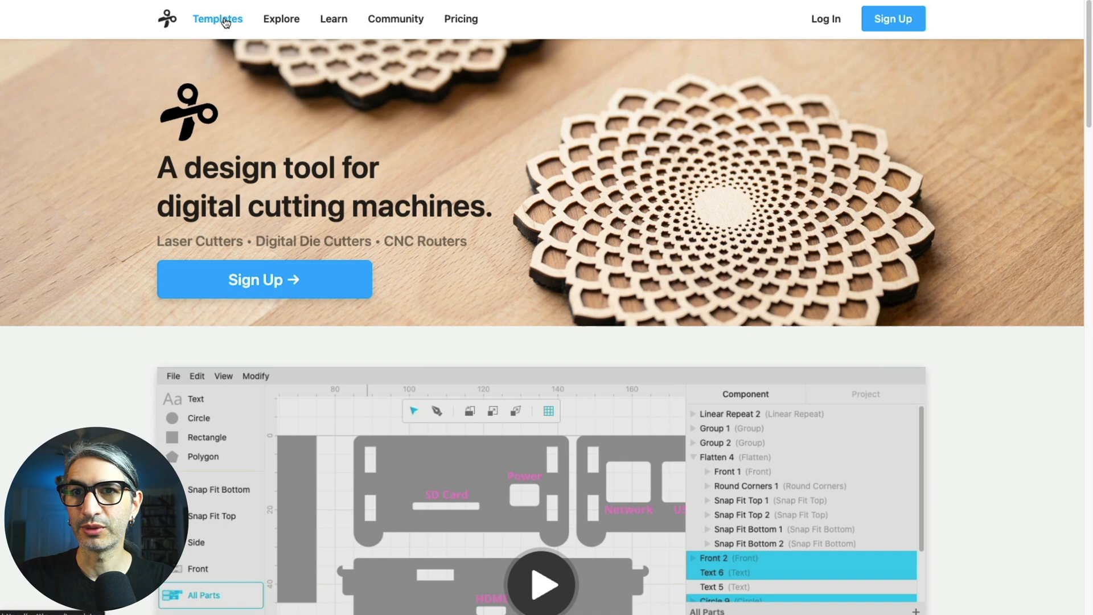
scroll("down", 3)
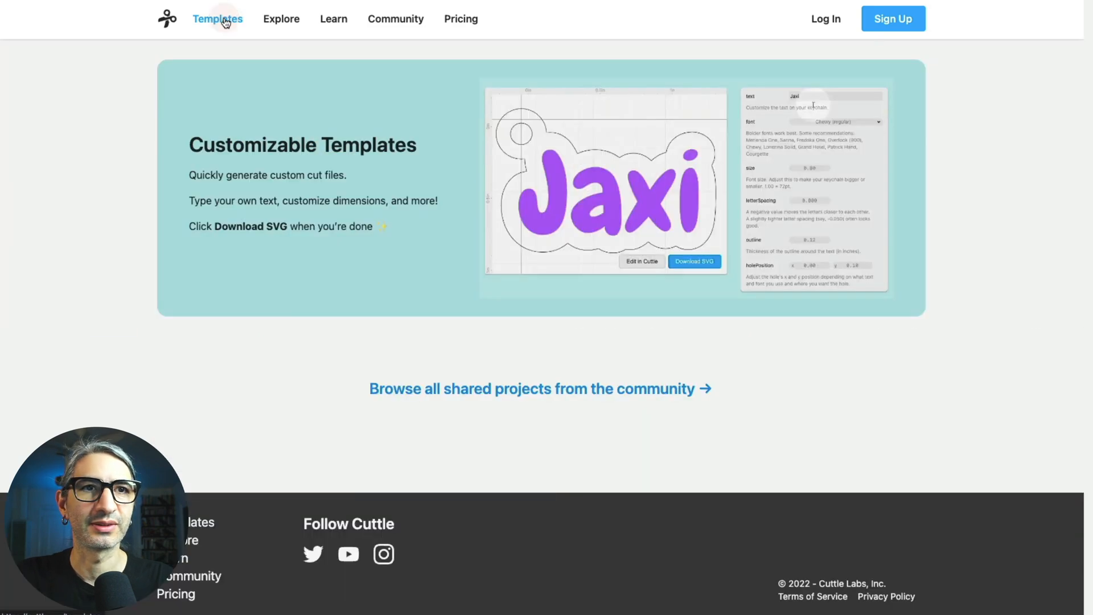
type("Oscil")
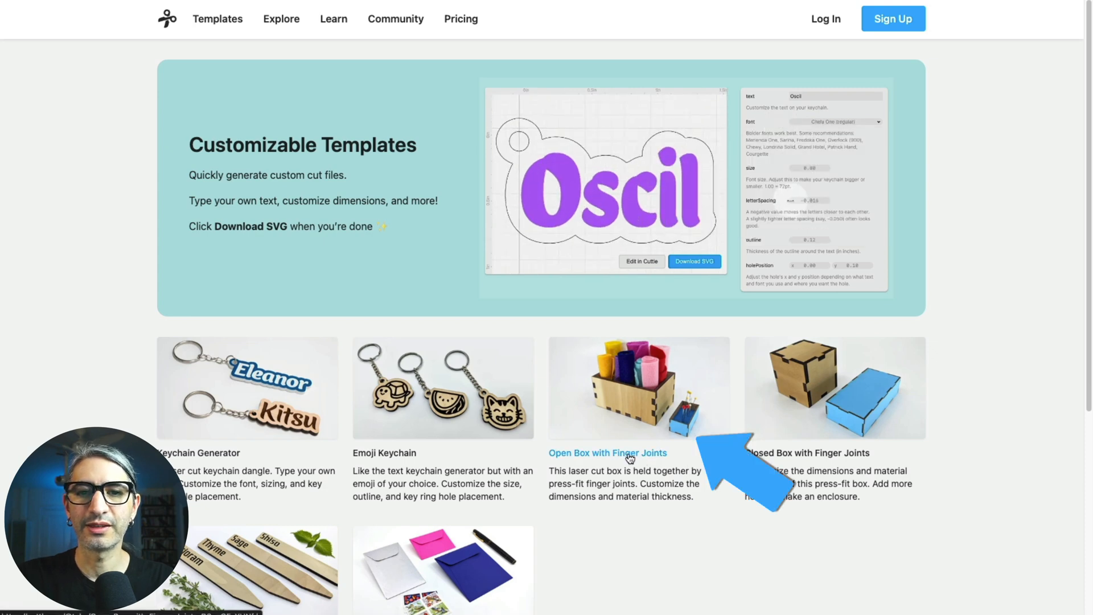
- Load the Open Box with Finger Joints template and review its preview, parameters and How to Use notes
left_click(607, 452)
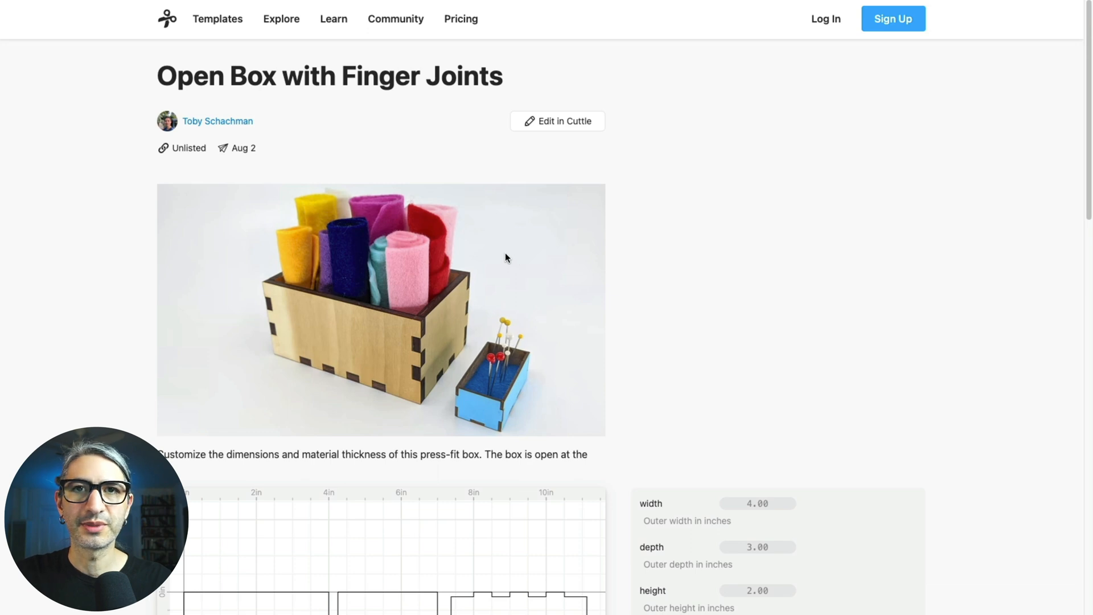
scroll("down", 3)
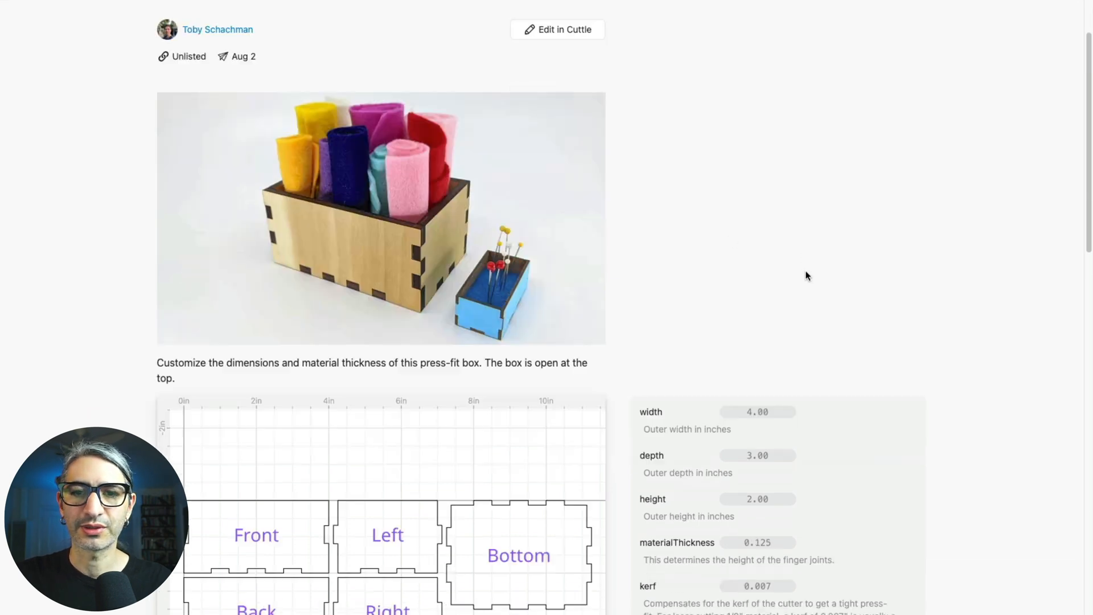
scroll("down", 3)
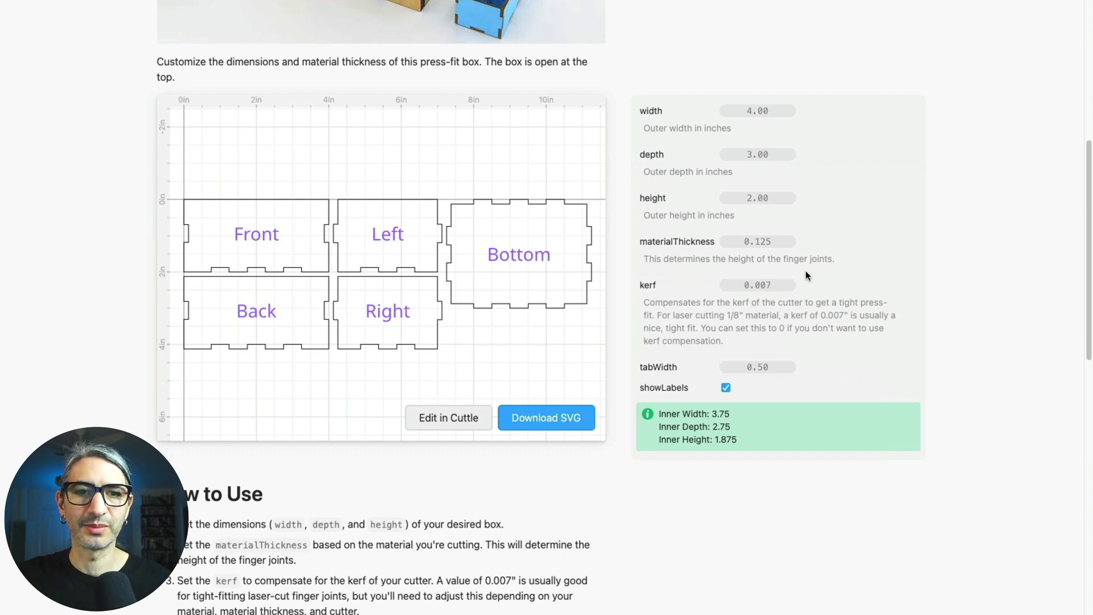
scroll("down", 3)
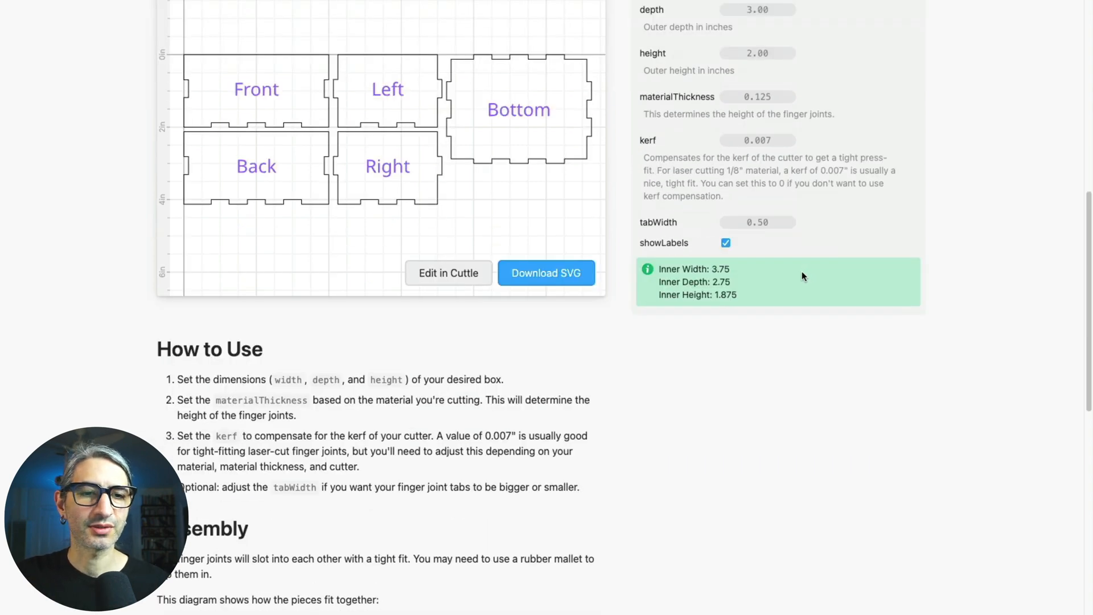
scroll("down", 3)
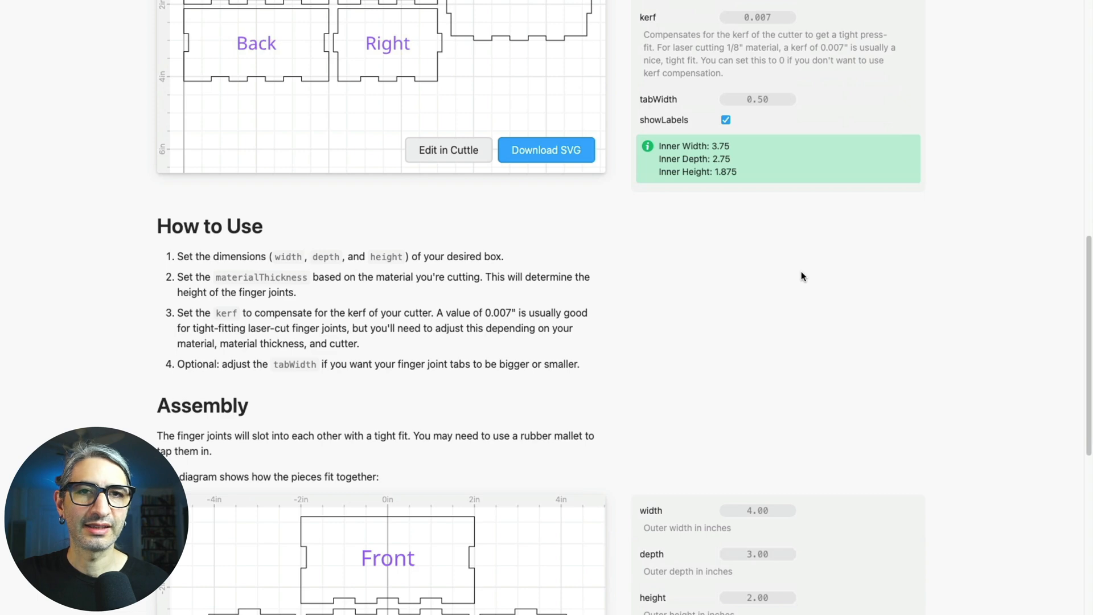
scroll("down", 3)
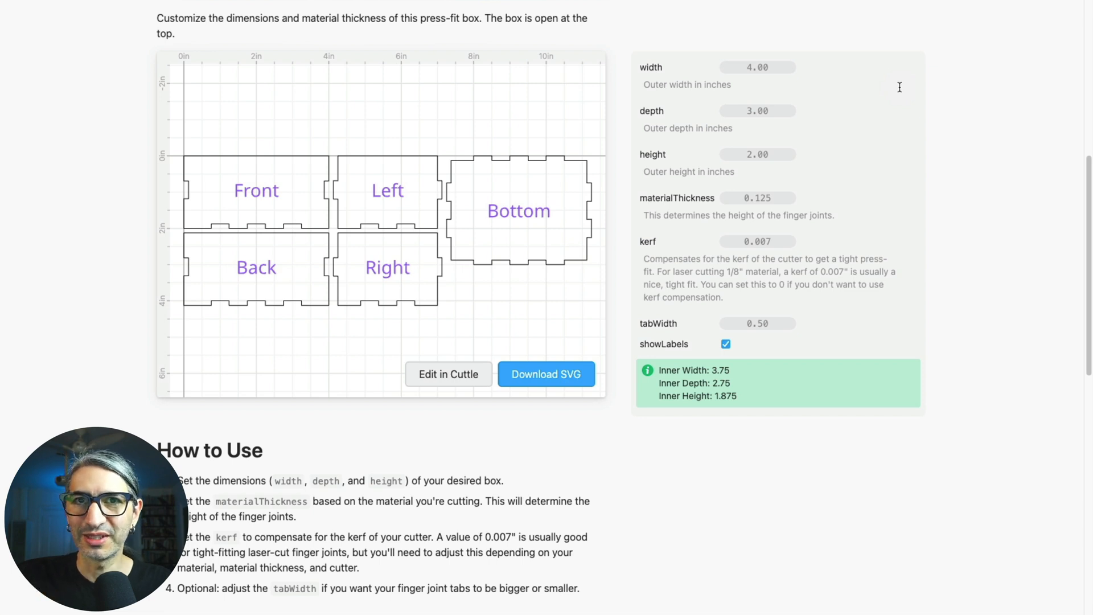
mouse_move(874, 85)
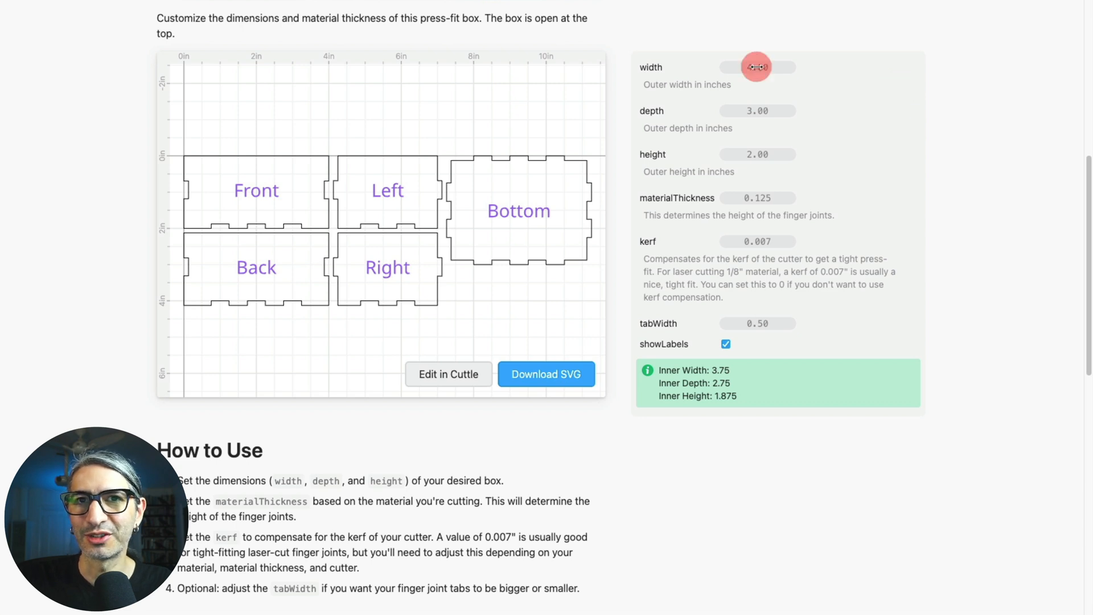
- Adjust the box width to 3.91 and enter a depth of 4.5
left_click_drag(756, 67, 760, 67)
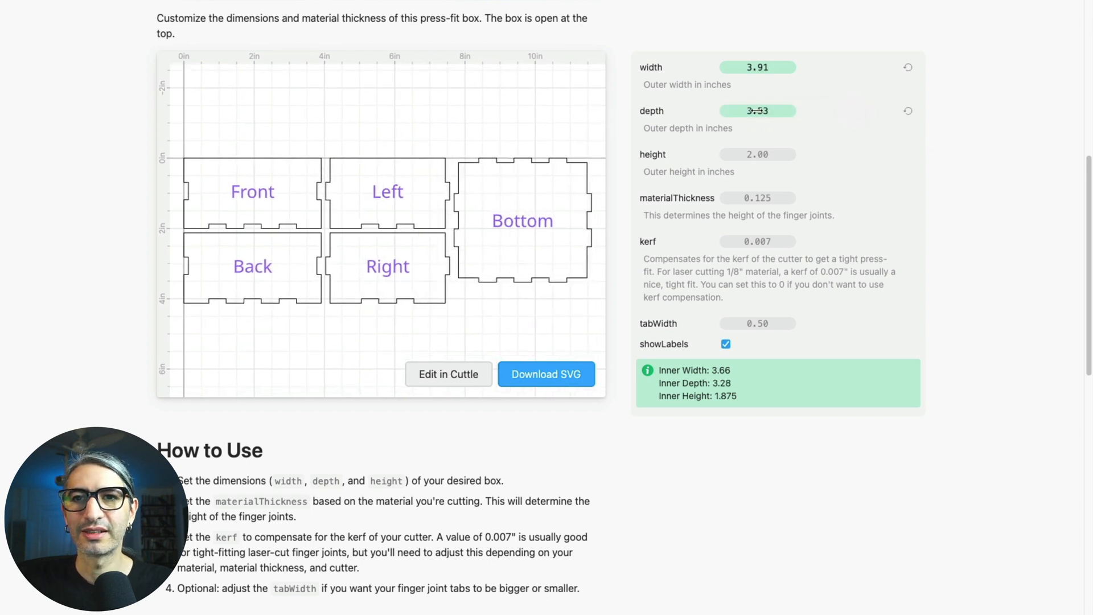
left_click(757, 111)
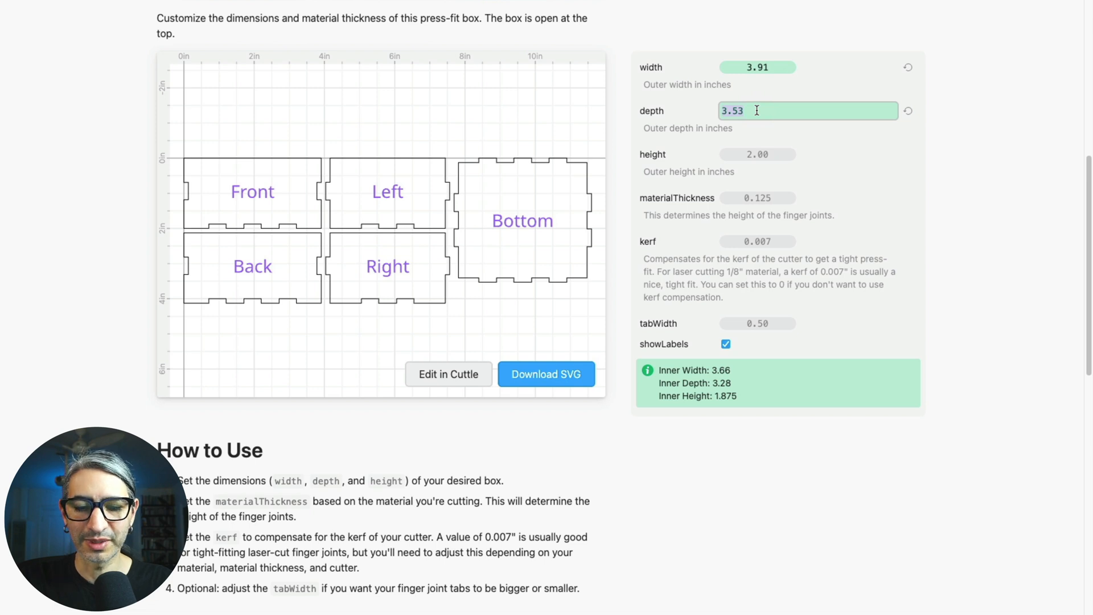
type("4.5")
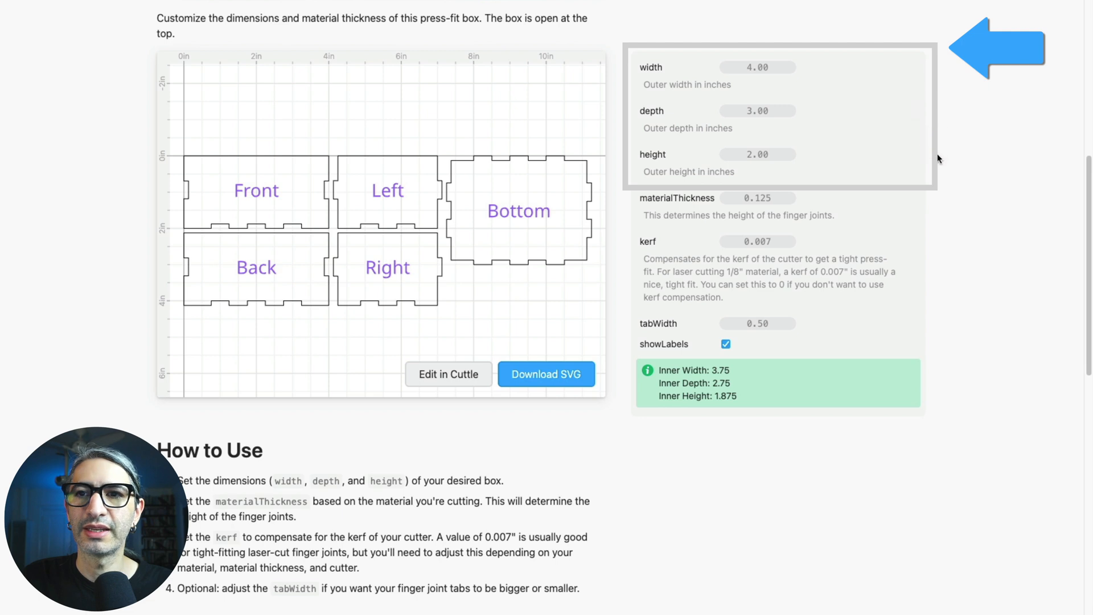
mouse_move(939, 59)
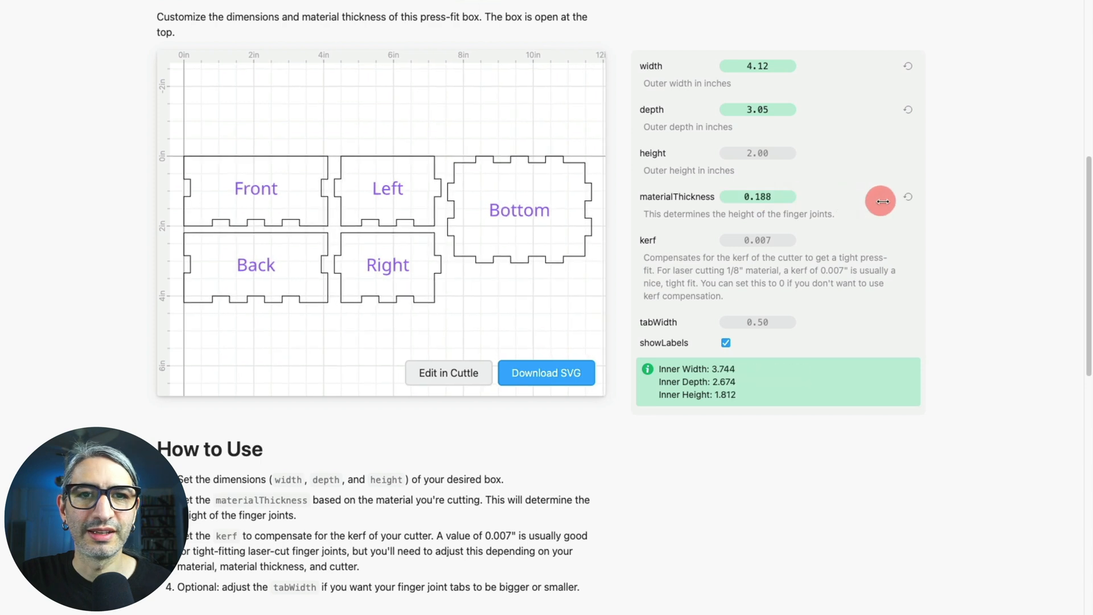
- Raise materialThickness to 0.258 for deeper finger joints and inner height 1.742
left_click_drag(880, 200, 893, 201)
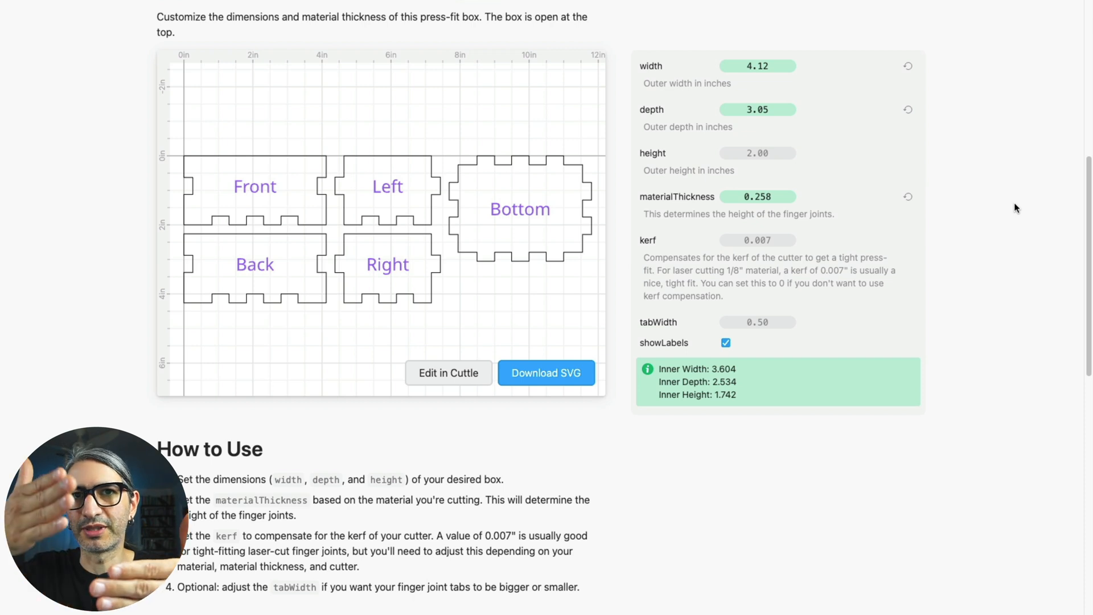
left_click(757, 197)
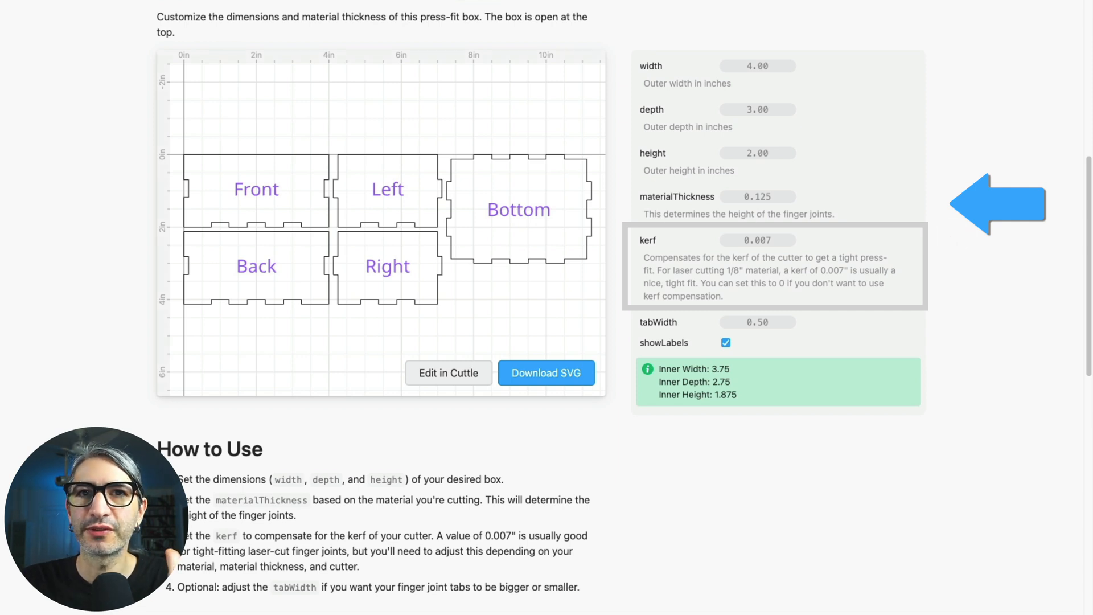
- Swing kerf compensation down to -0.026 and back to 0.004, then restore its default
left_click(759, 240)
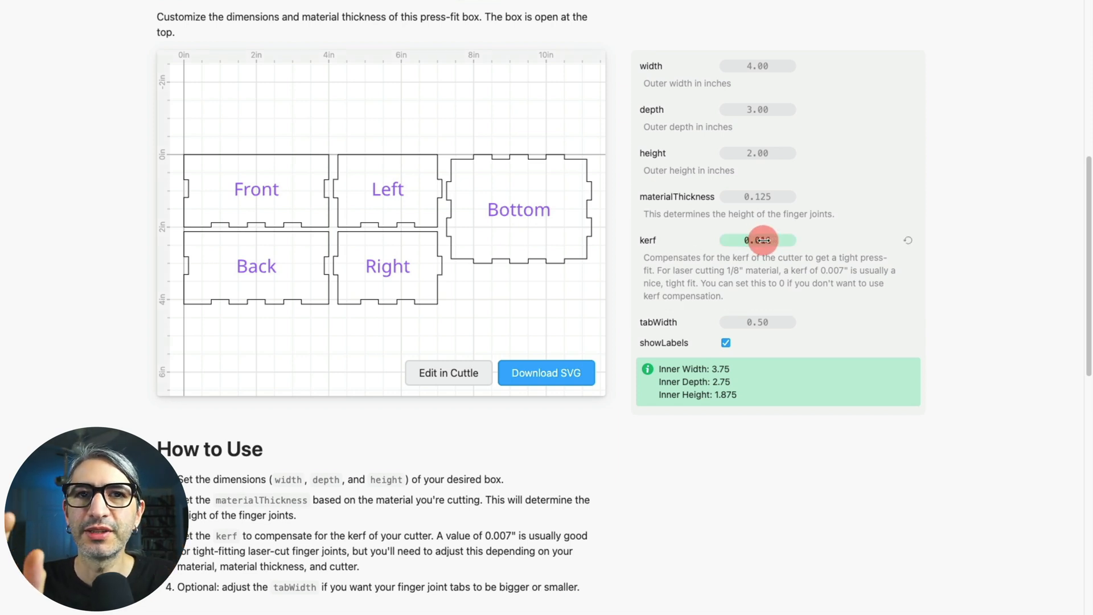
left_click_drag(761, 241, 691, 240)
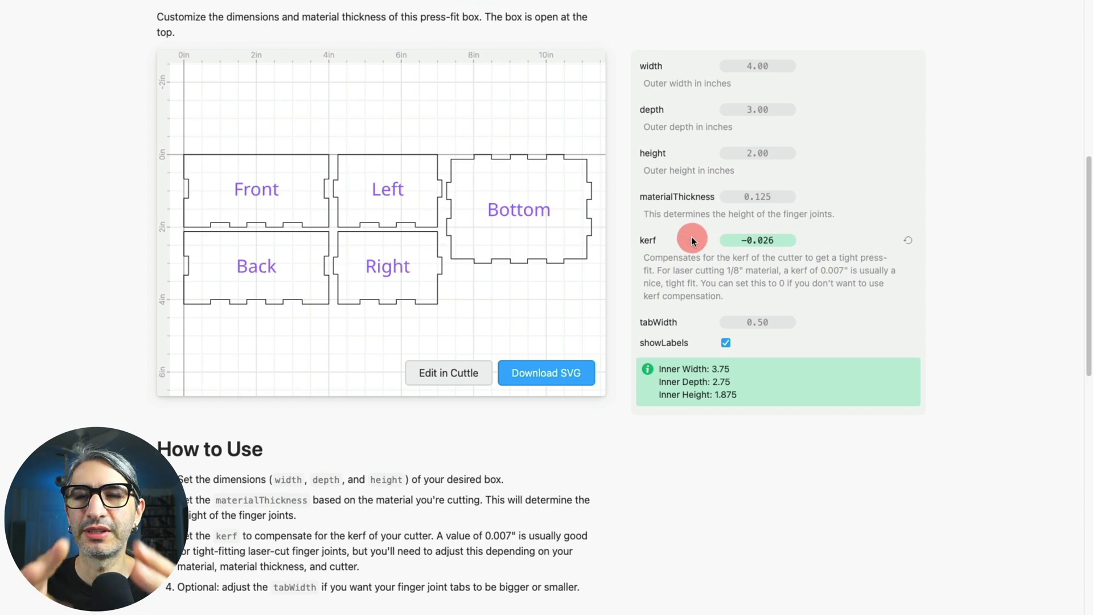
left_click_drag(691, 240, 713, 240)
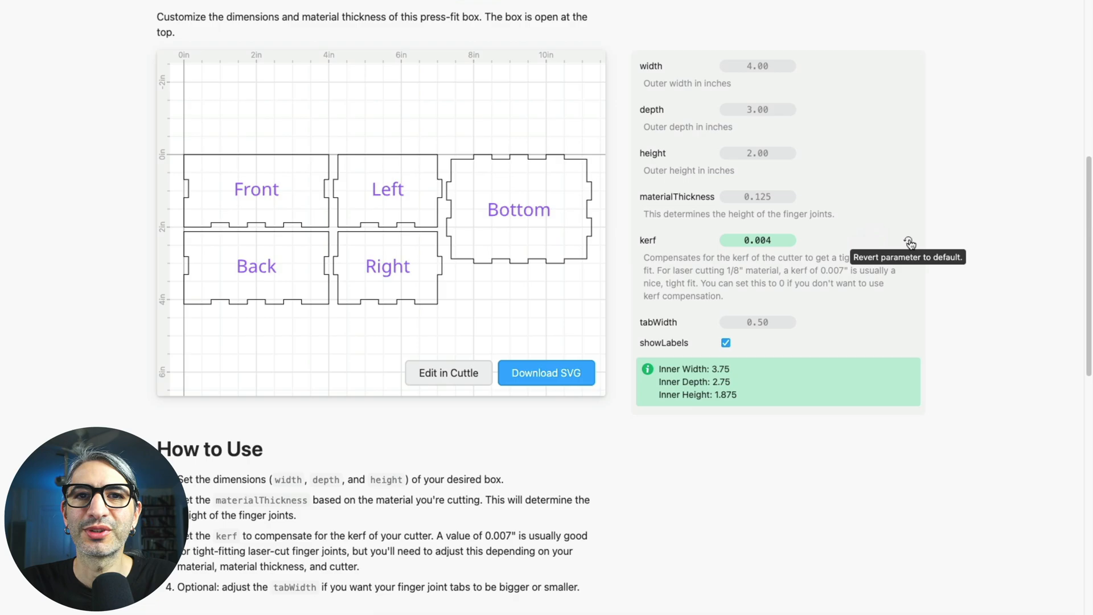
left_click(449, 374)
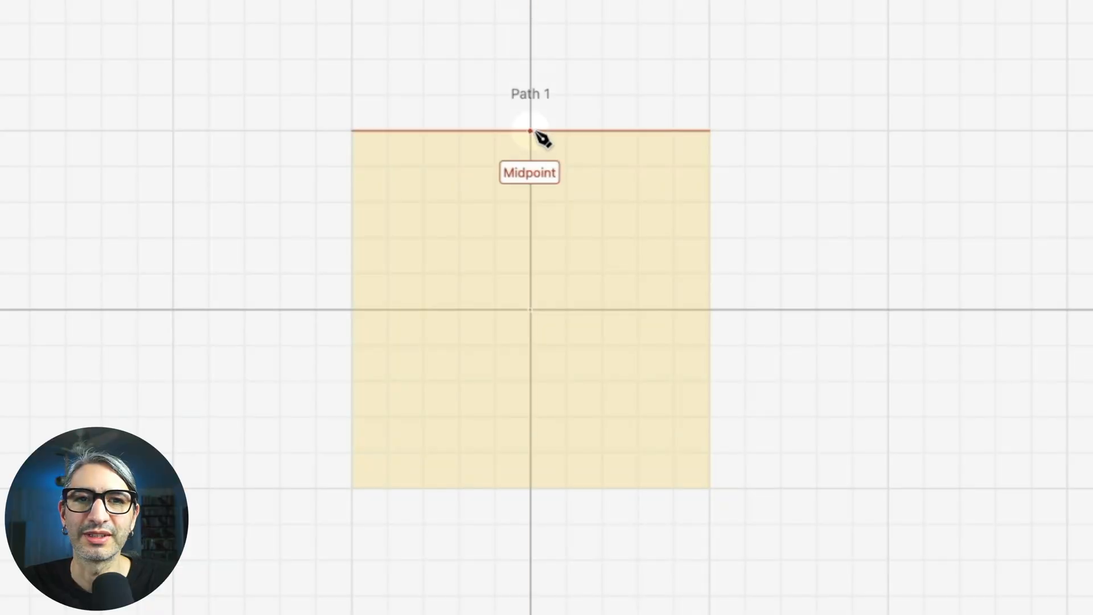
- Return to the box template page with kerf at 0.007 and tabWidth at 0.50
left_click_drag(531, 132, 531, 308)
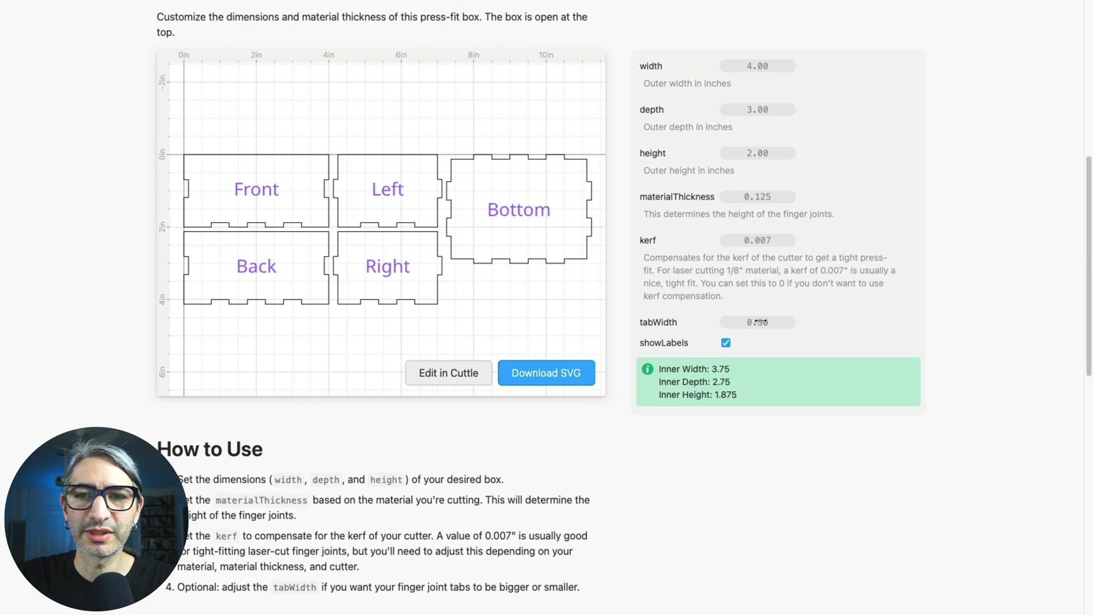
- Sweep tabWidth up to about 1.73 and back down to 0.20 for many narrow finger tabs
left_click_drag(749, 321, 782, 321)
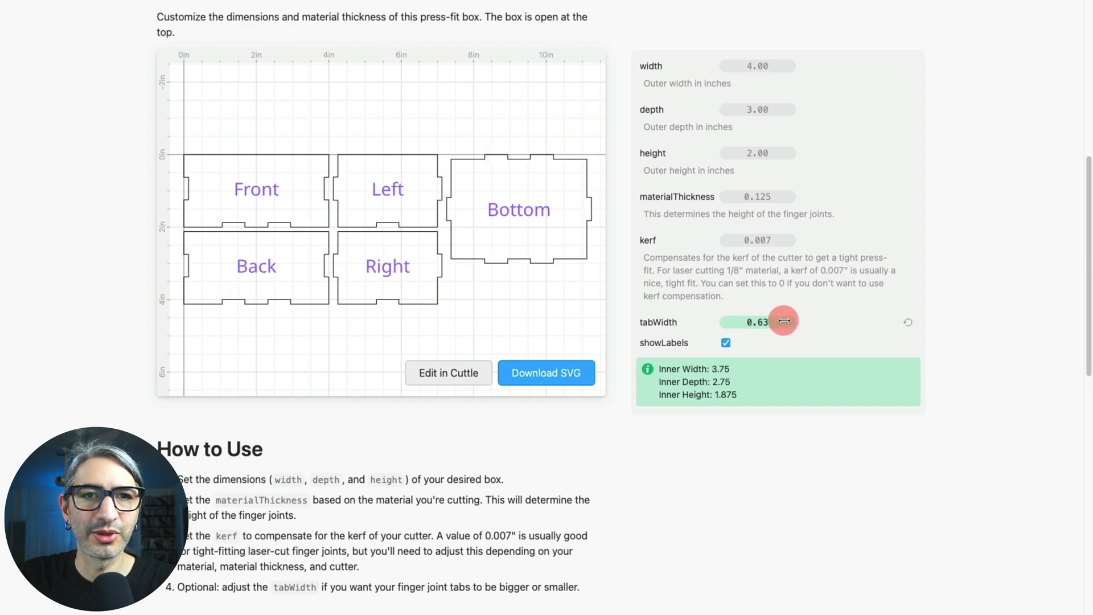
left_click_drag(783, 321, 946, 308)
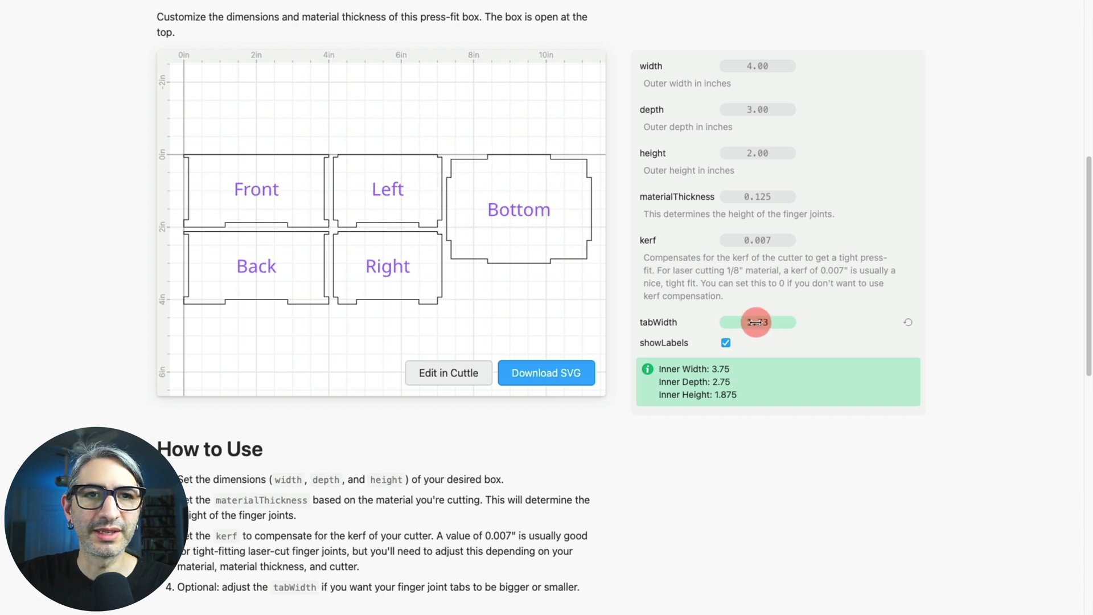
left_click_drag(756, 321, 694, 321)
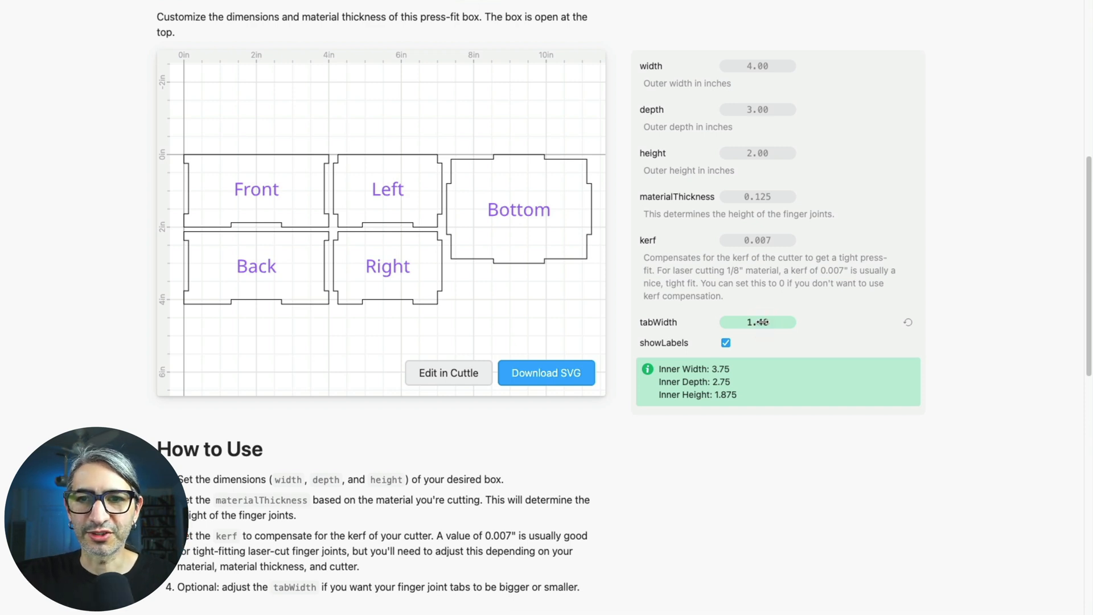
left_click_drag(763, 321, 726, 321)
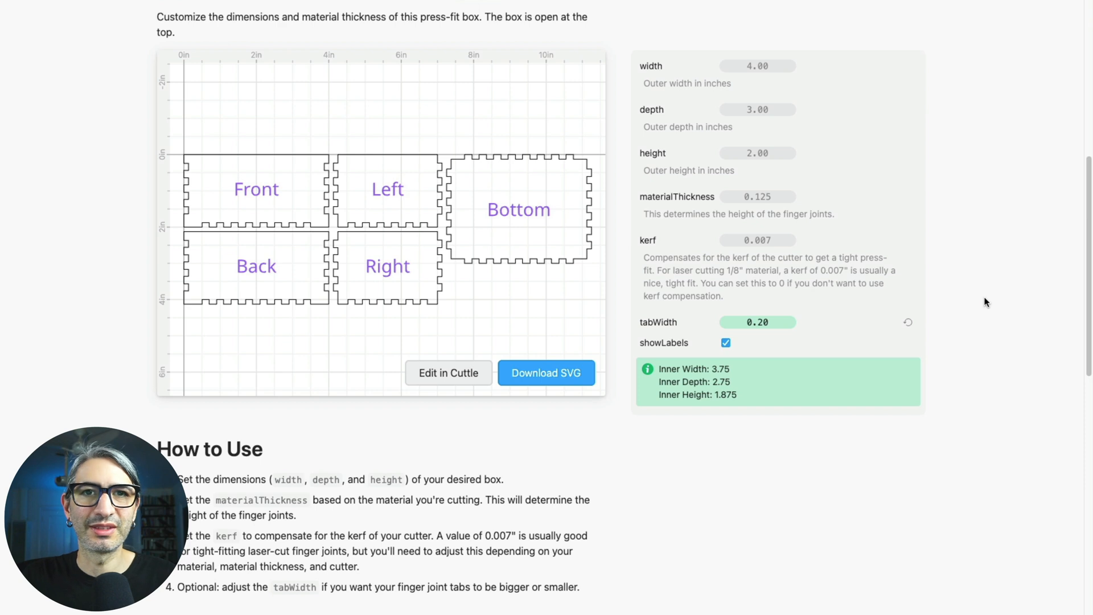
mouse_move(770, 323)
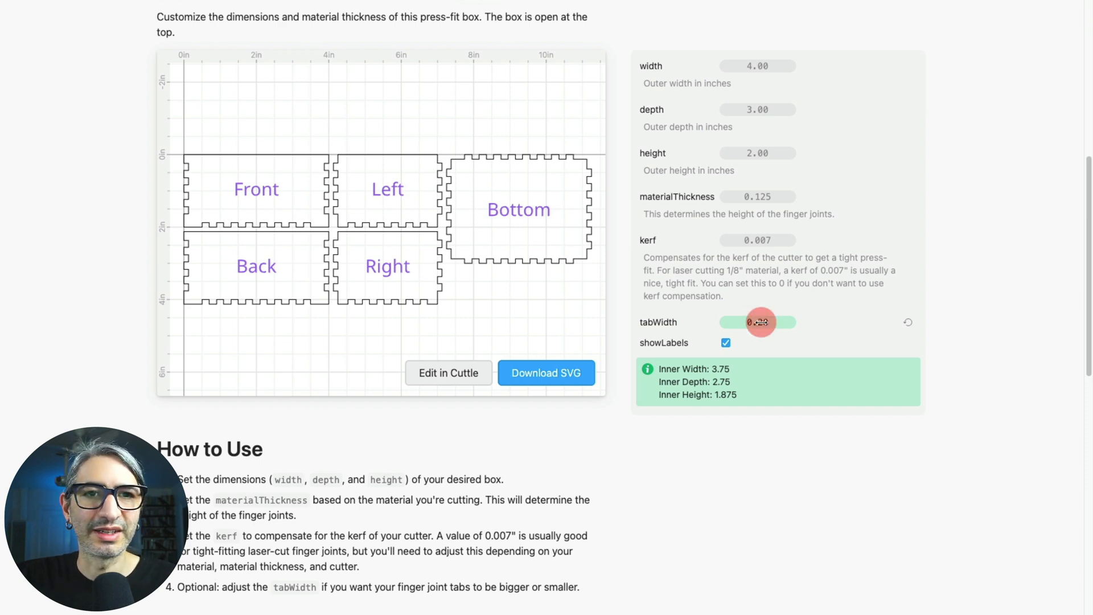
- Raise tabWidth gradually through 0.35 and 0.50 up to 0.73 for fewer, wider tabs
left_click_drag(748, 321, 771, 321)
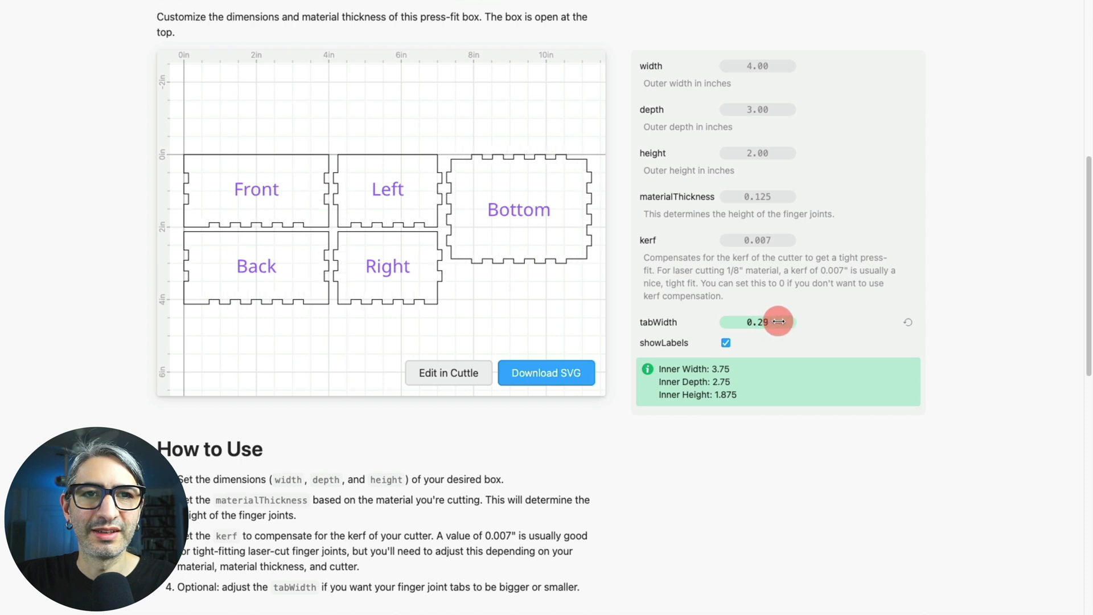
left_click_drag(776, 321, 787, 321)
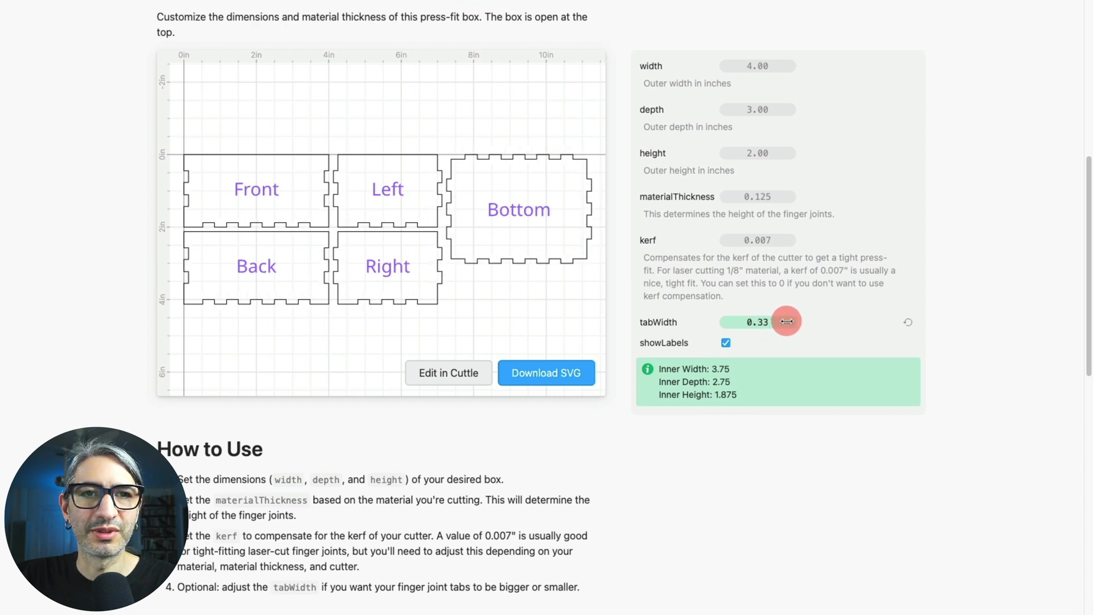
left_click_drag(784, 321, 792, 321)
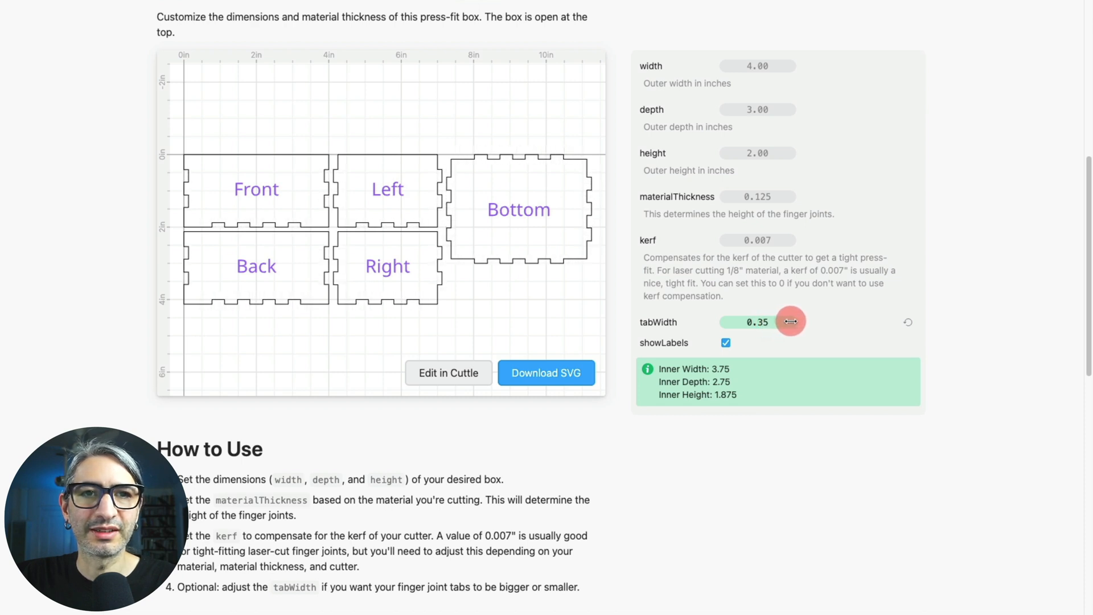
left_click_drag(791, 321, 771, 321)
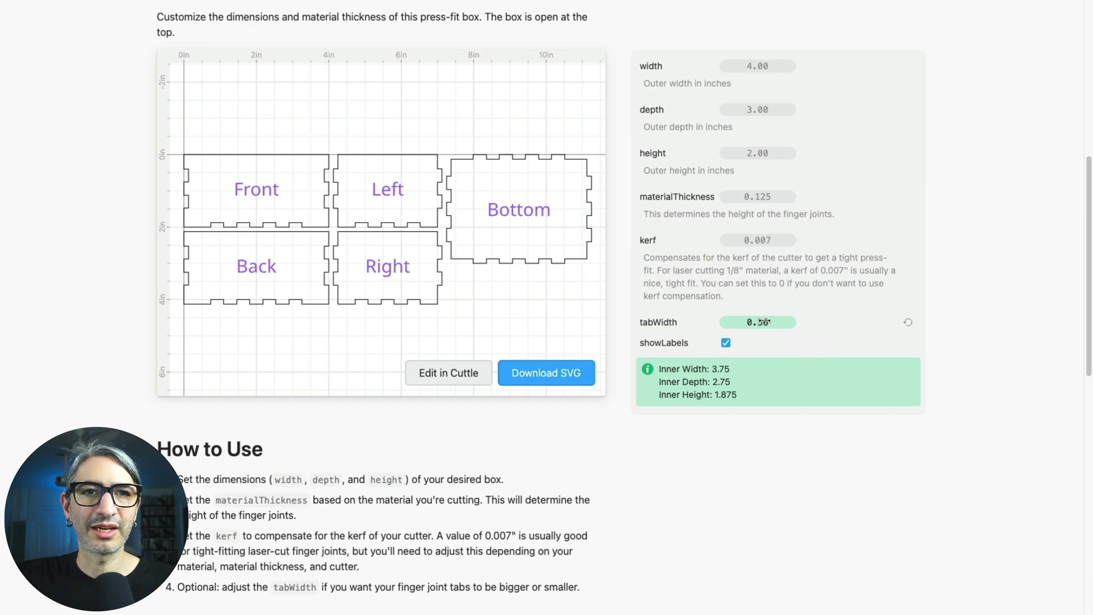
left_click_drag(763, 321, 795, 317)
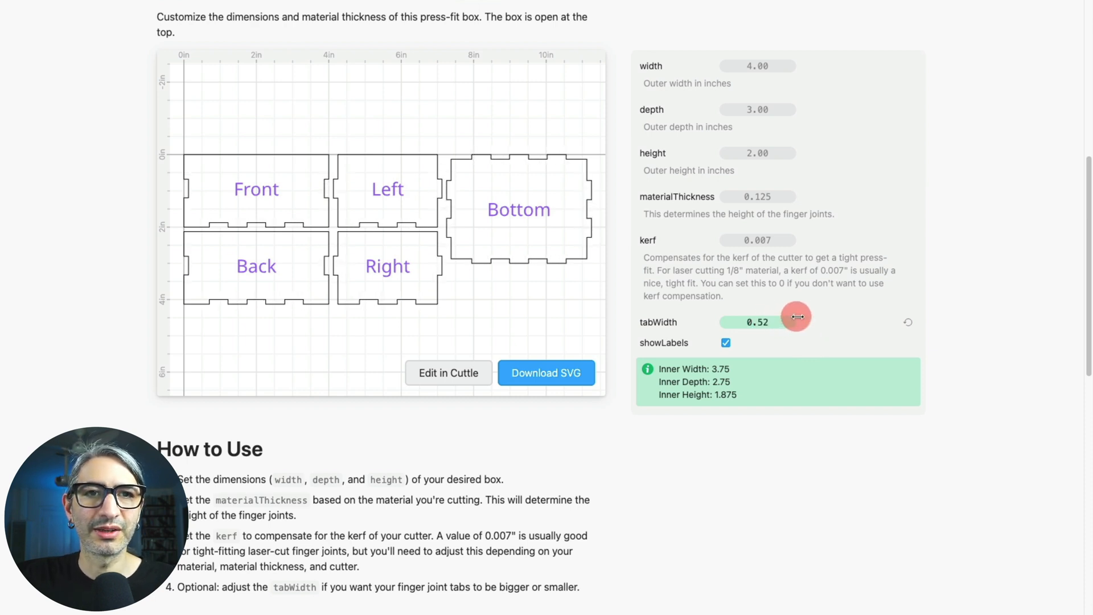
left_click_drag(797, 317, 759, 317)
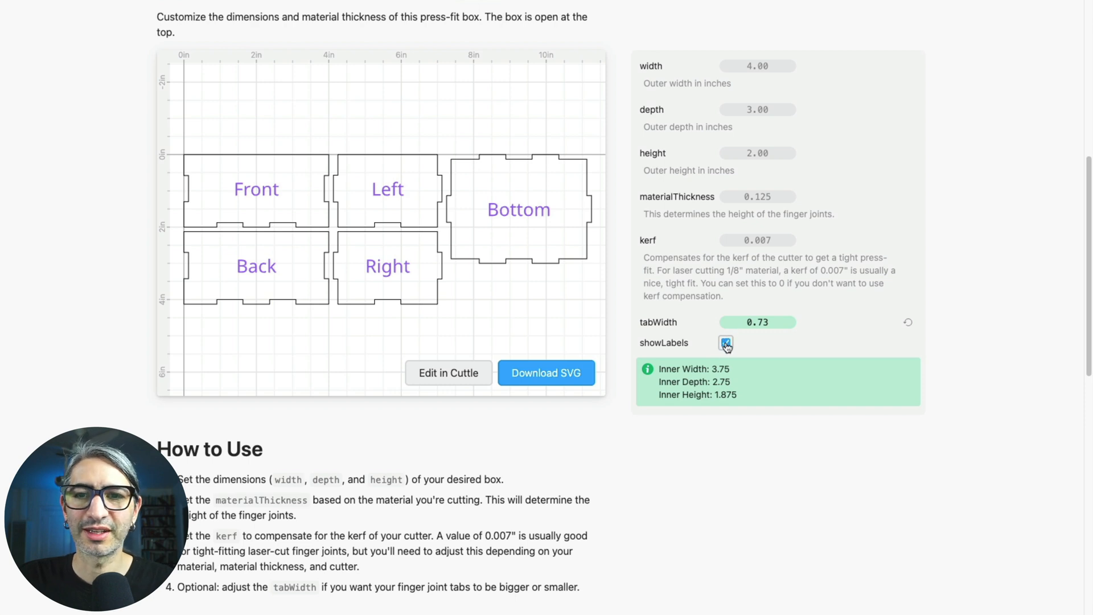
left_click(725, 343)
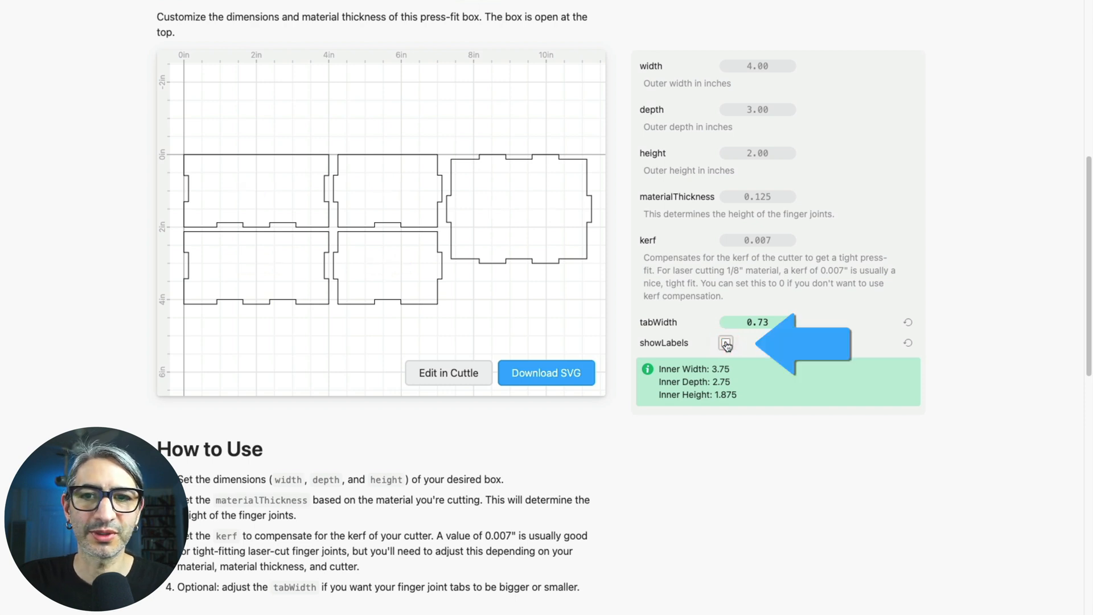
left_click(725, 343)
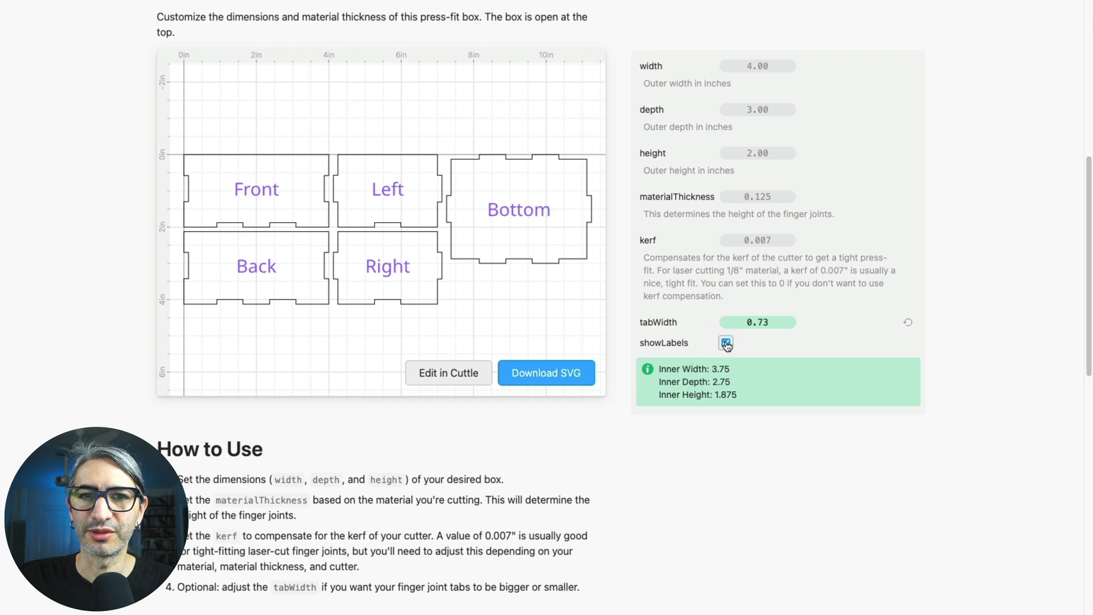